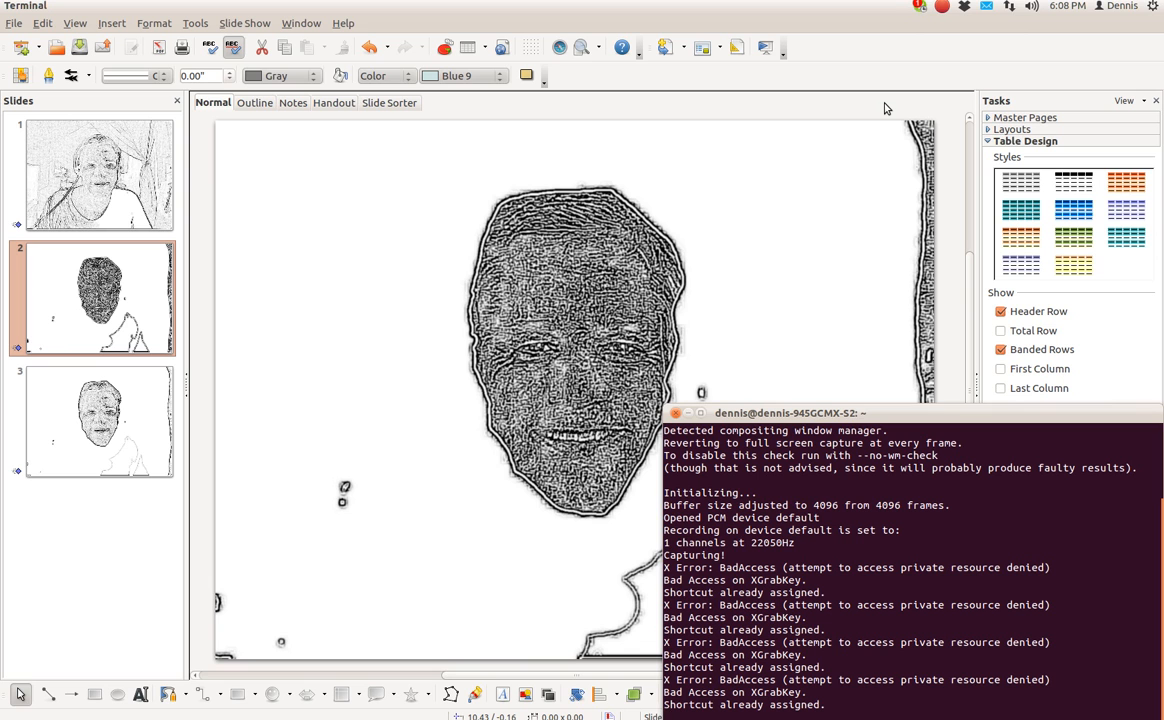
{"action": "mouse_move", "coordinate": [897, 81]}
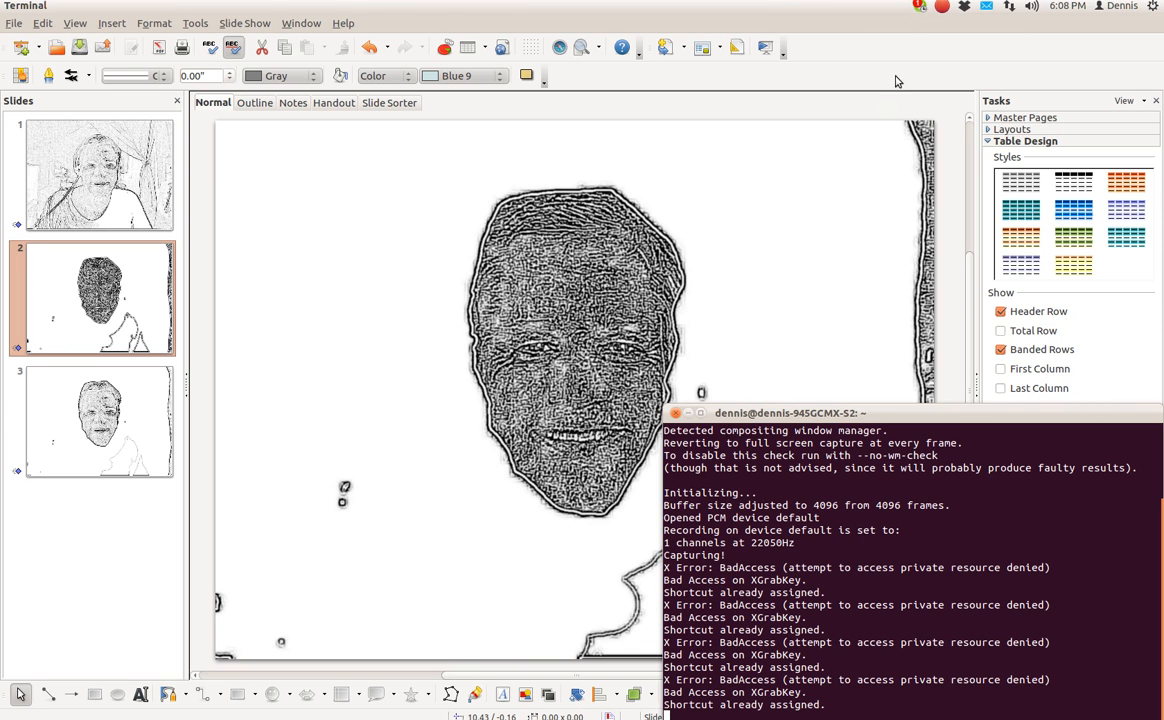
{"action": "mouse_move", "coordinate": [195, 23]}
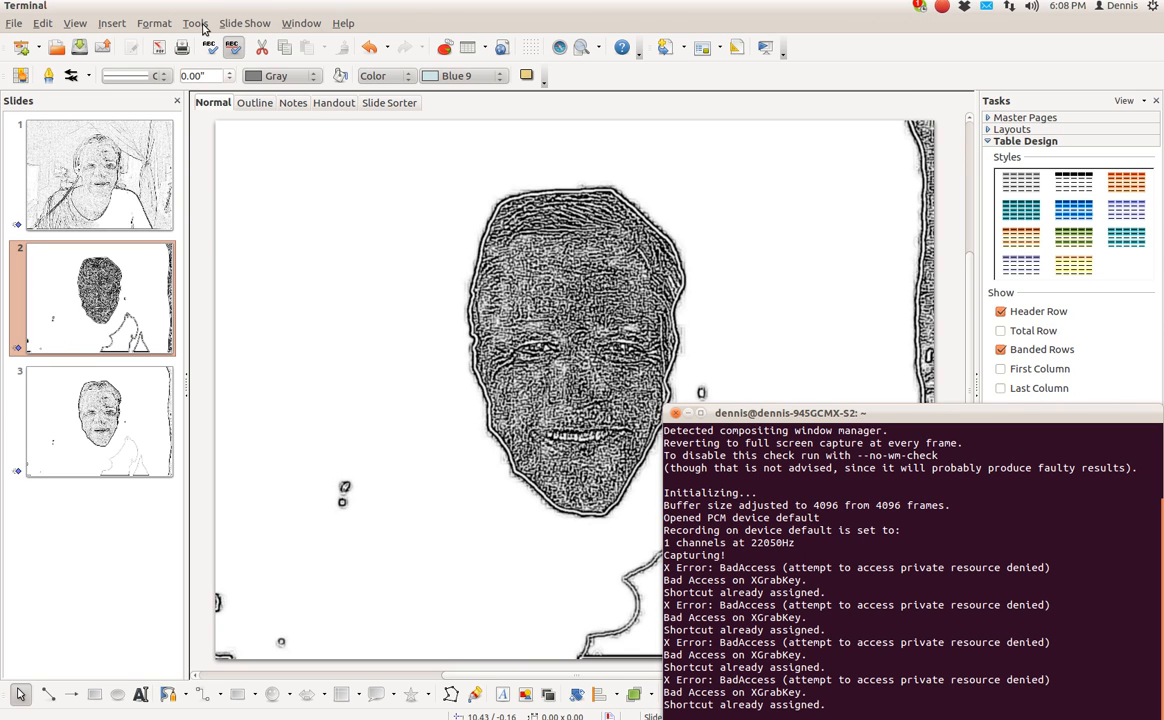
Bring Impress to the front and check Tools > Add-Ons for Create Photo Album
{"action": "left_click", "coordinate": [195, 23]}
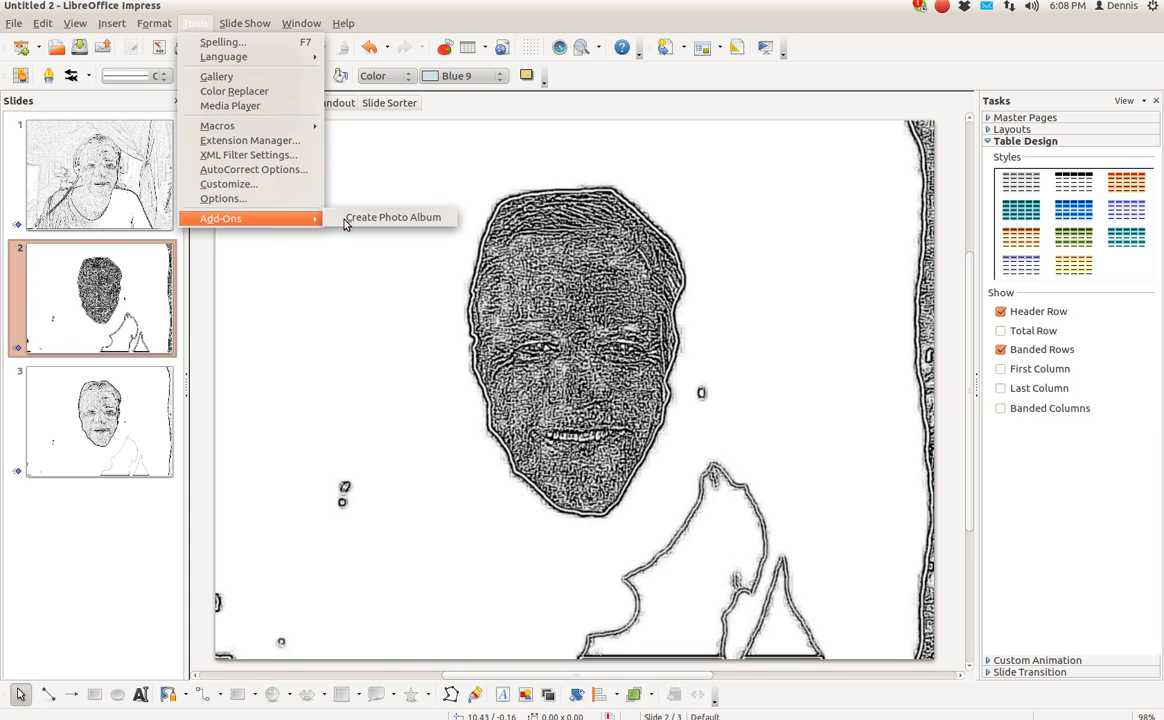
{"action": "mouse_move", "coordinate": [405, 180]}
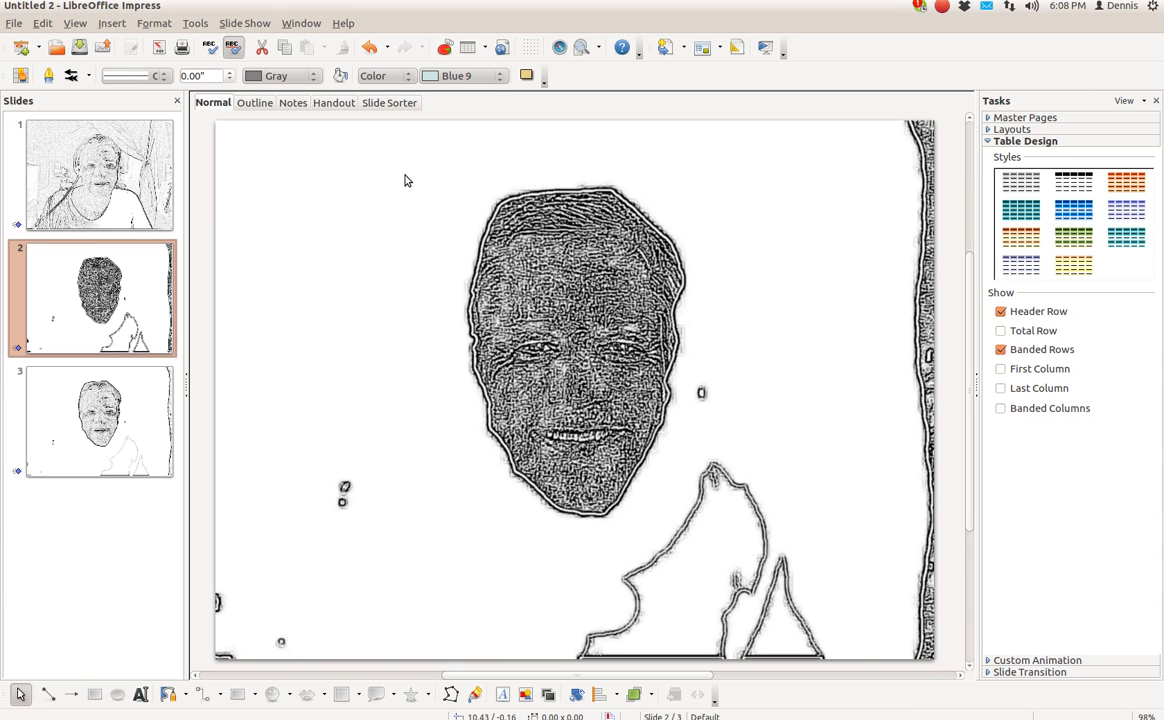
{"action": "mouse_move", "coordinate": [323, 209]}
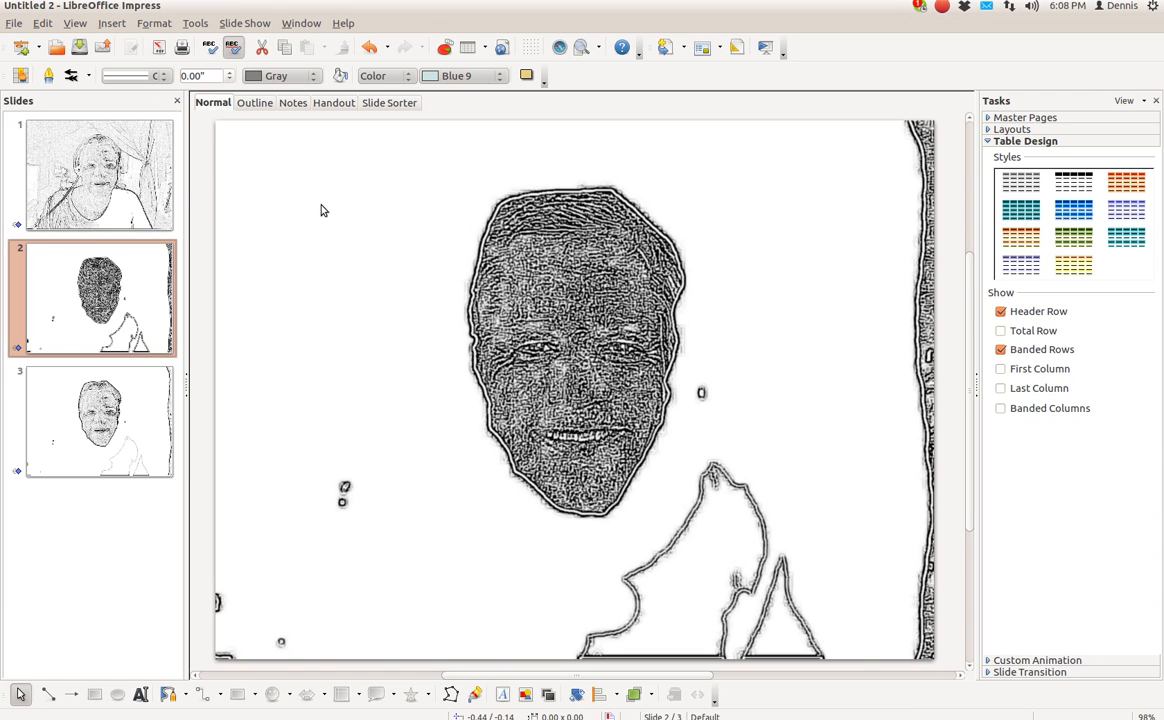
{"action": "mouse_move", "coordinate": [343, 23]}
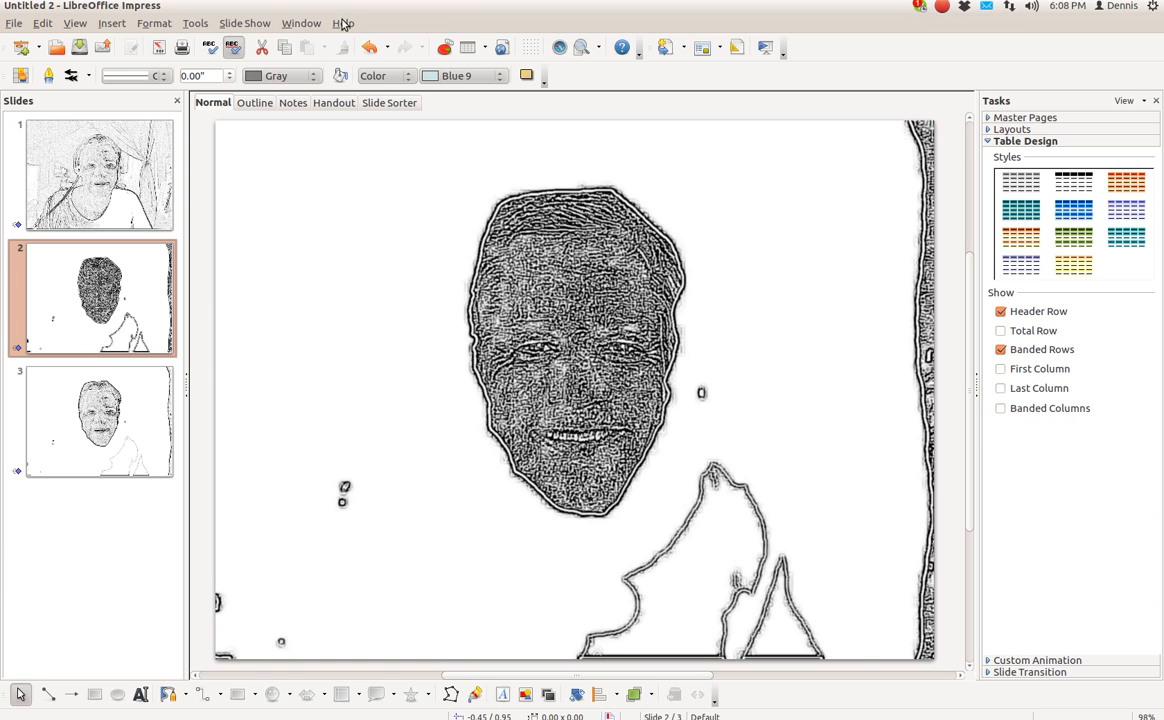
{"action": "mouse_move", "coordinate": [371, 119]}
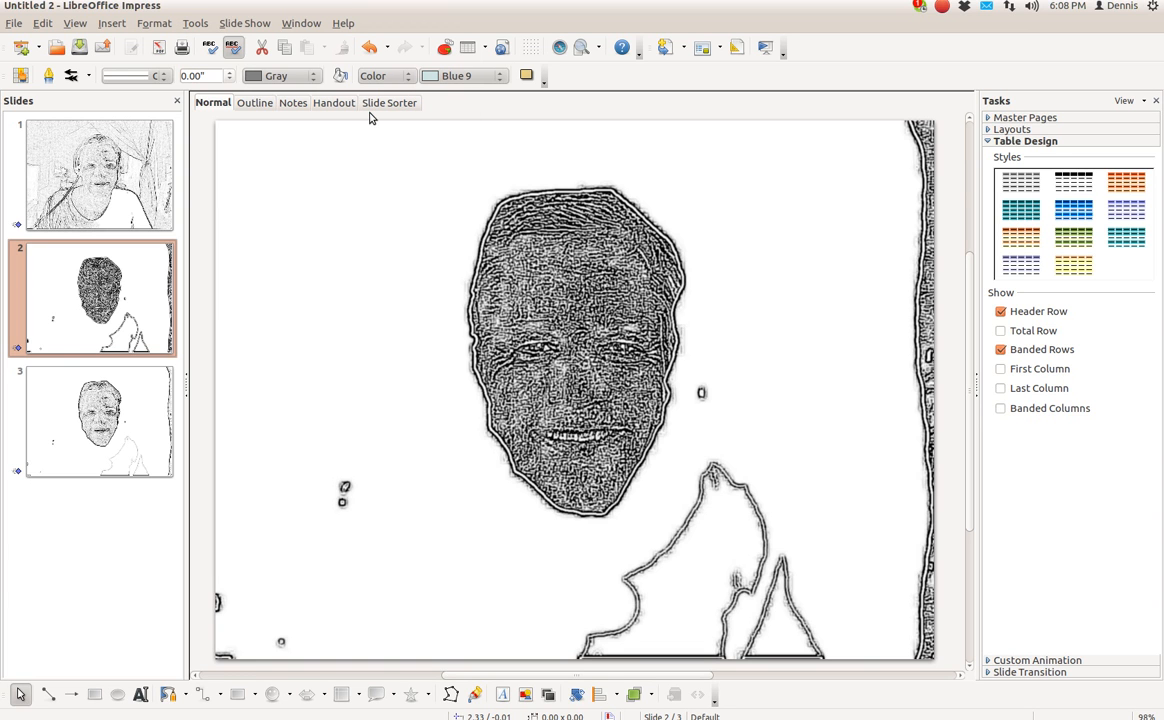
Confirm the LibreOffice 3.4.4 version in Help > About, then open the File menu
{"action": "left_click", "coordinate": [343, 23]}
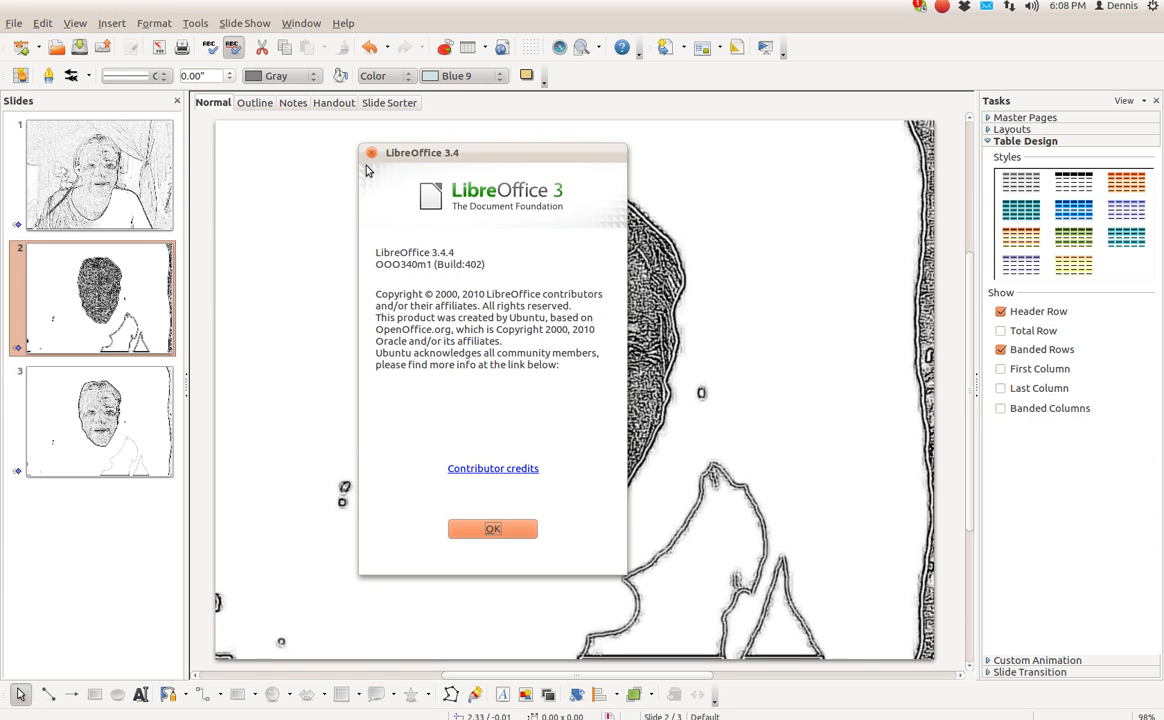
{"action": "left_click", "coordinate": [492, 528]}
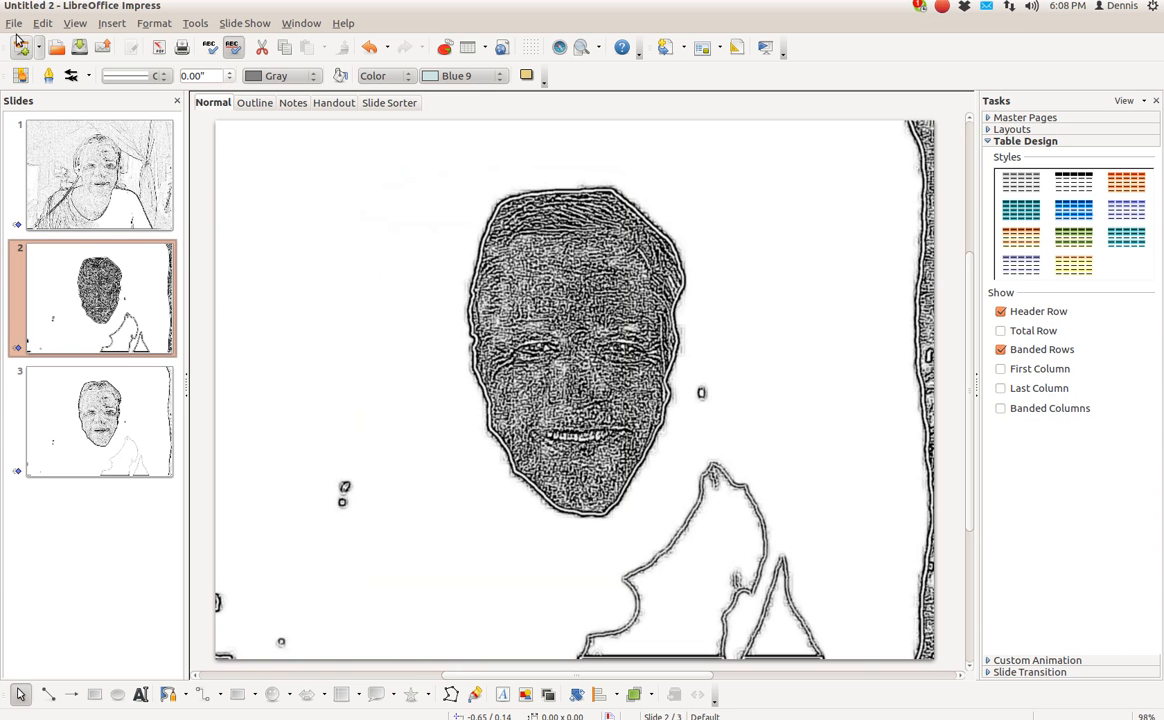
{"action": "left_click", "coordinate": [14, 23]}
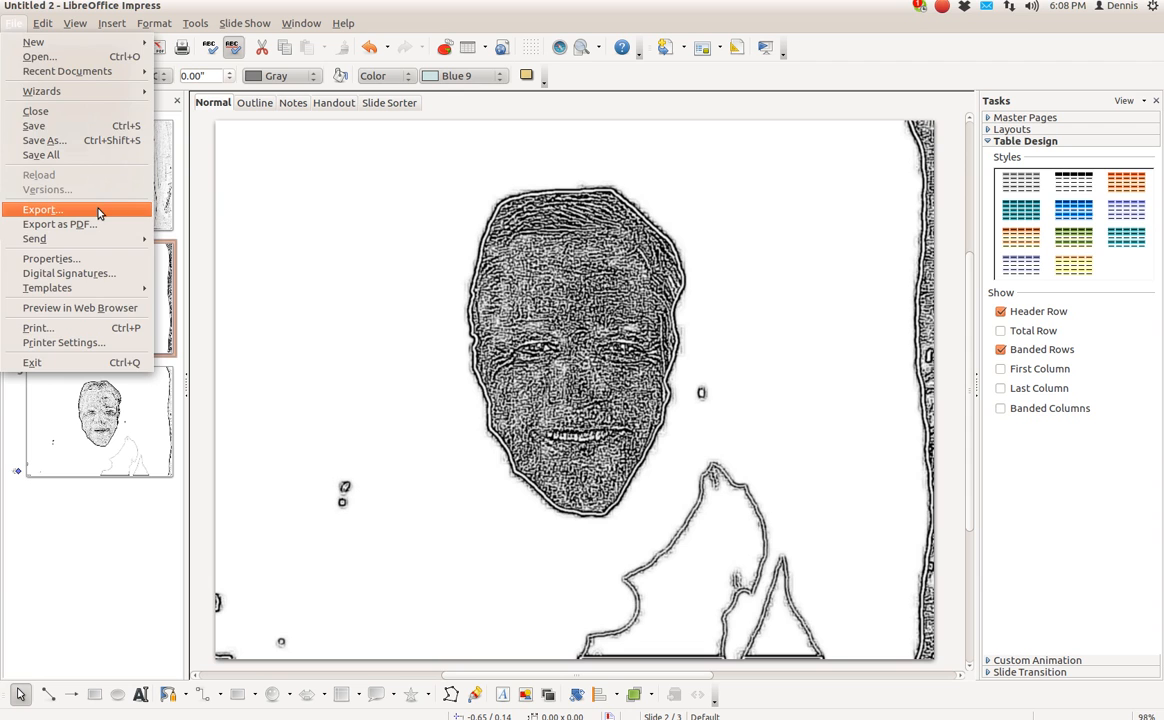
Start the export dialog in Documents, leaving the file format at All Formats
{"action": "left_click", "coordinate": [42, 209]}
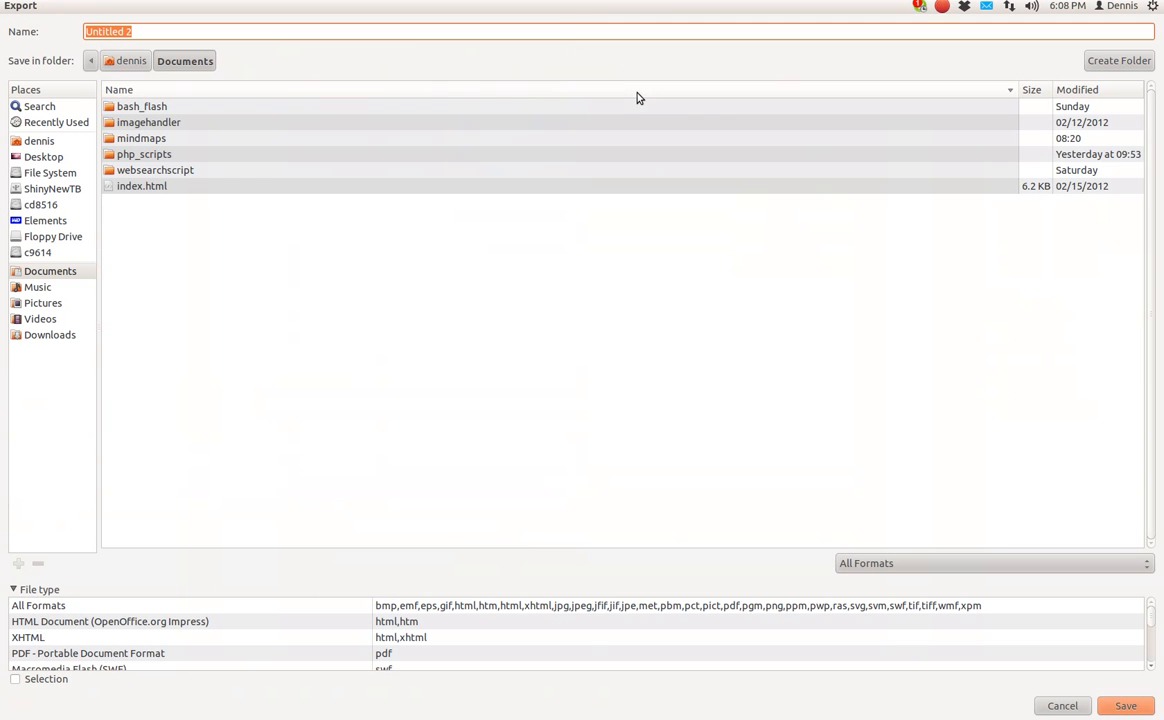
{"action": "left_click", "coordinate": [993, 563]}
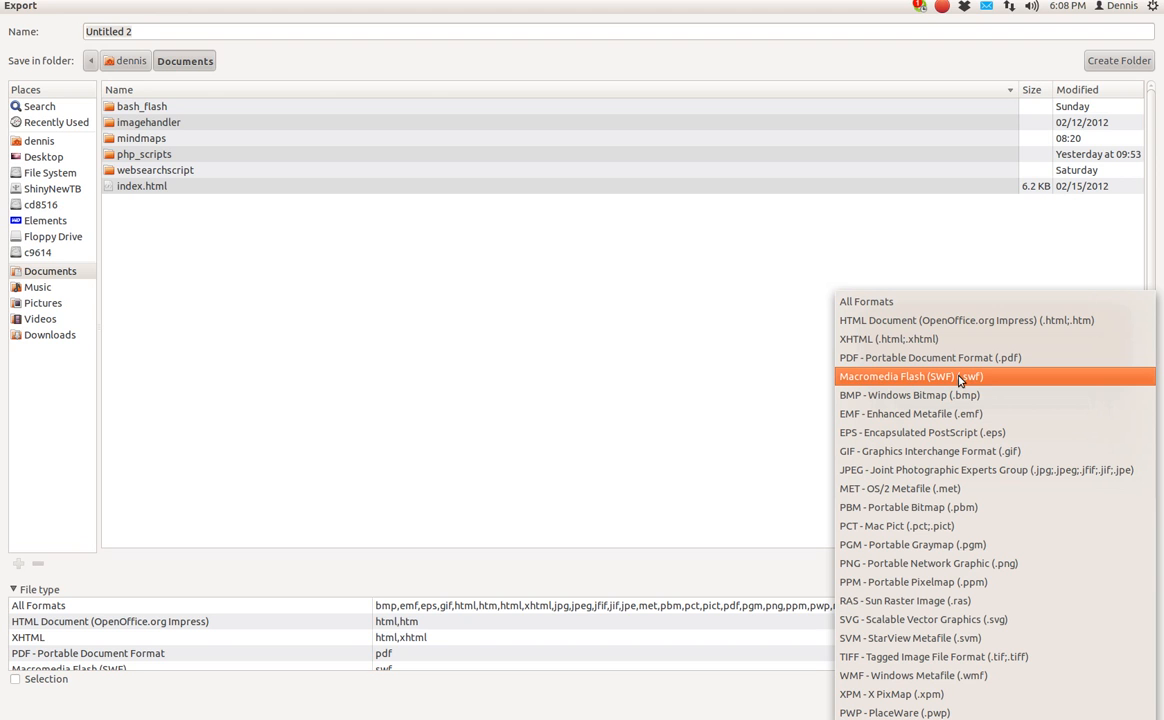
{"action": "mouse_move", "coordinate": [992, 377]}
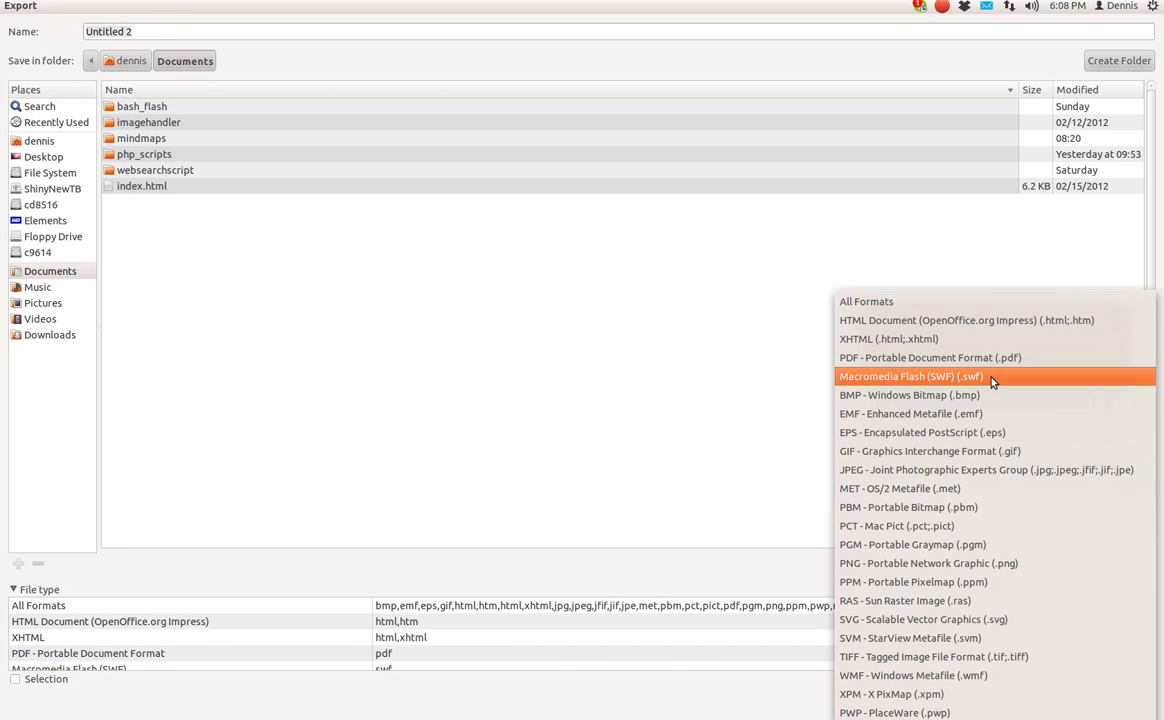
{"action": "mouse_move", "coordinate": [648, 364]}
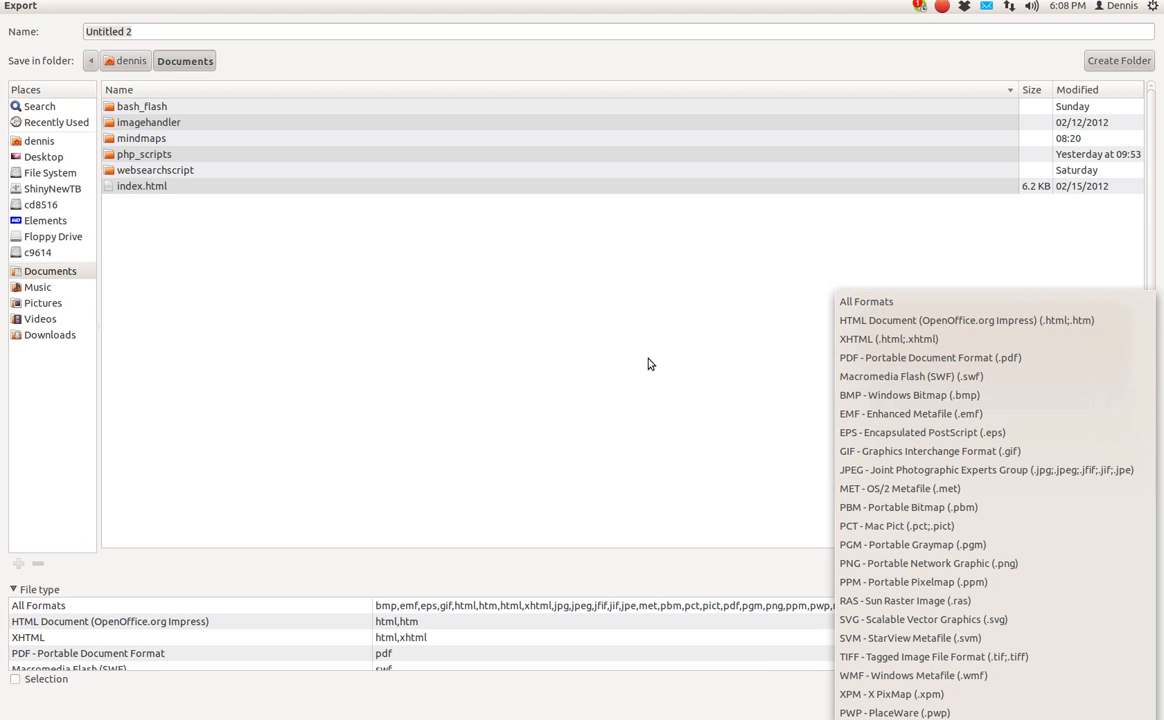
{"action": "left_click", "coordinate": [866, 301]}
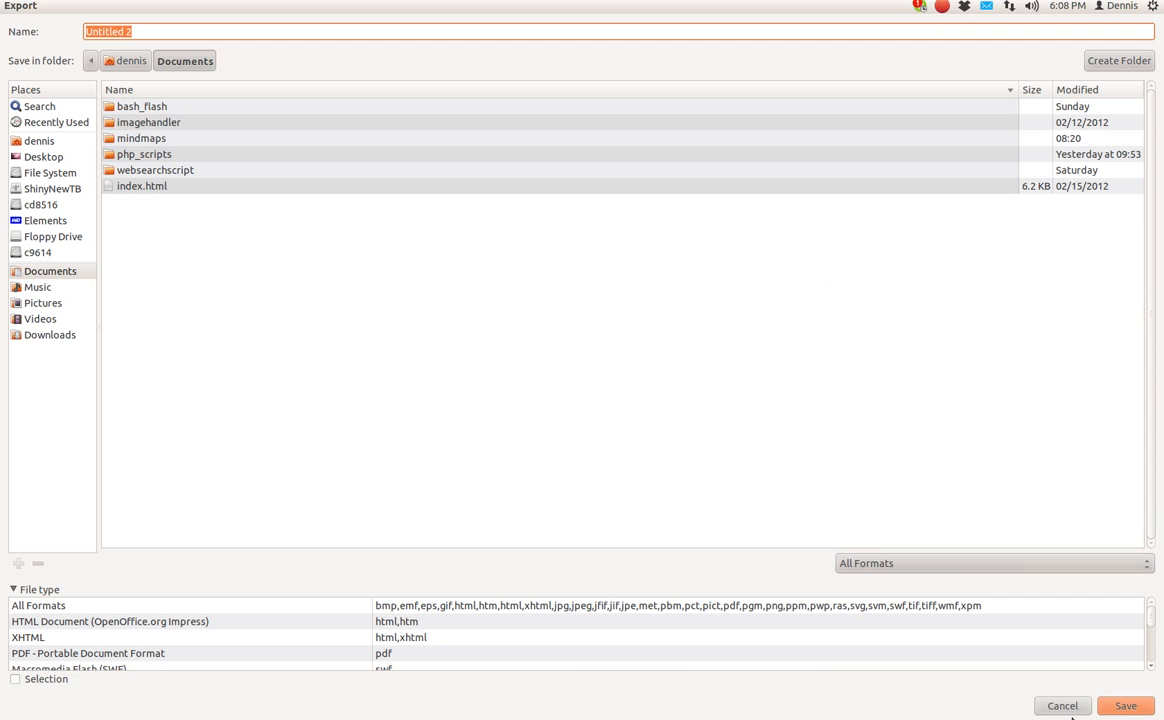
{"action": "mouse_move", "coordinate": [45, 217]}
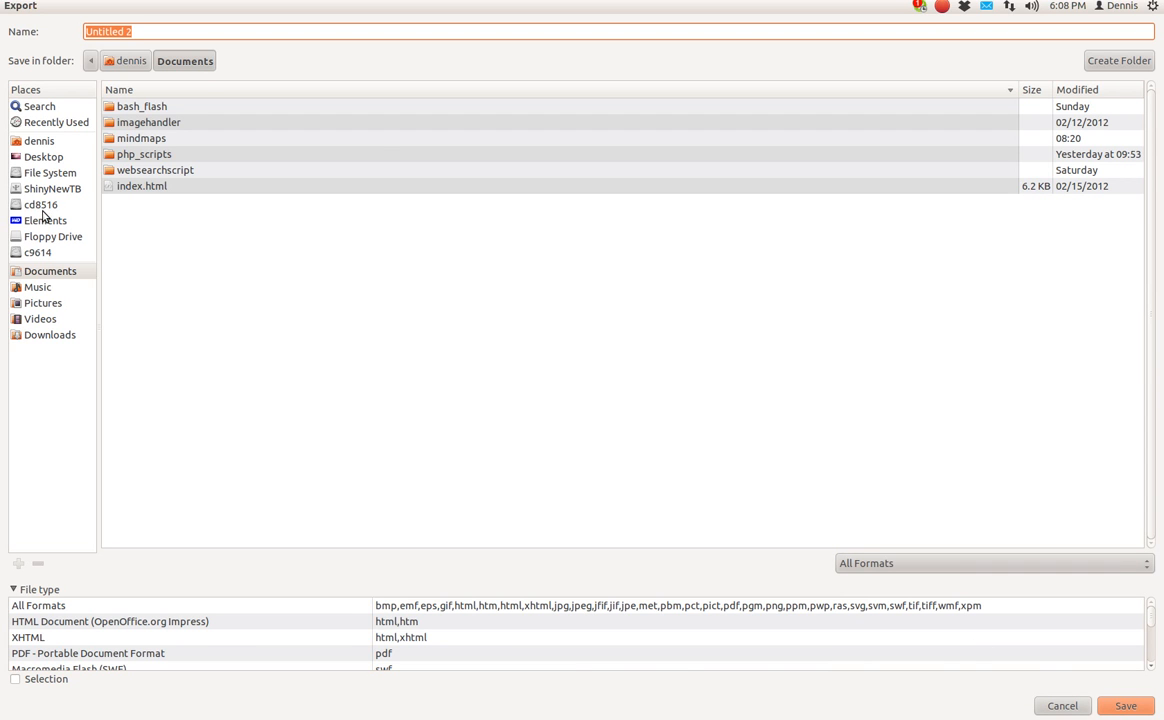
Switch the export location to the Desktop, where tstswf.swf already exists
{"action": "left_click", "coordinate": [43, 157]}
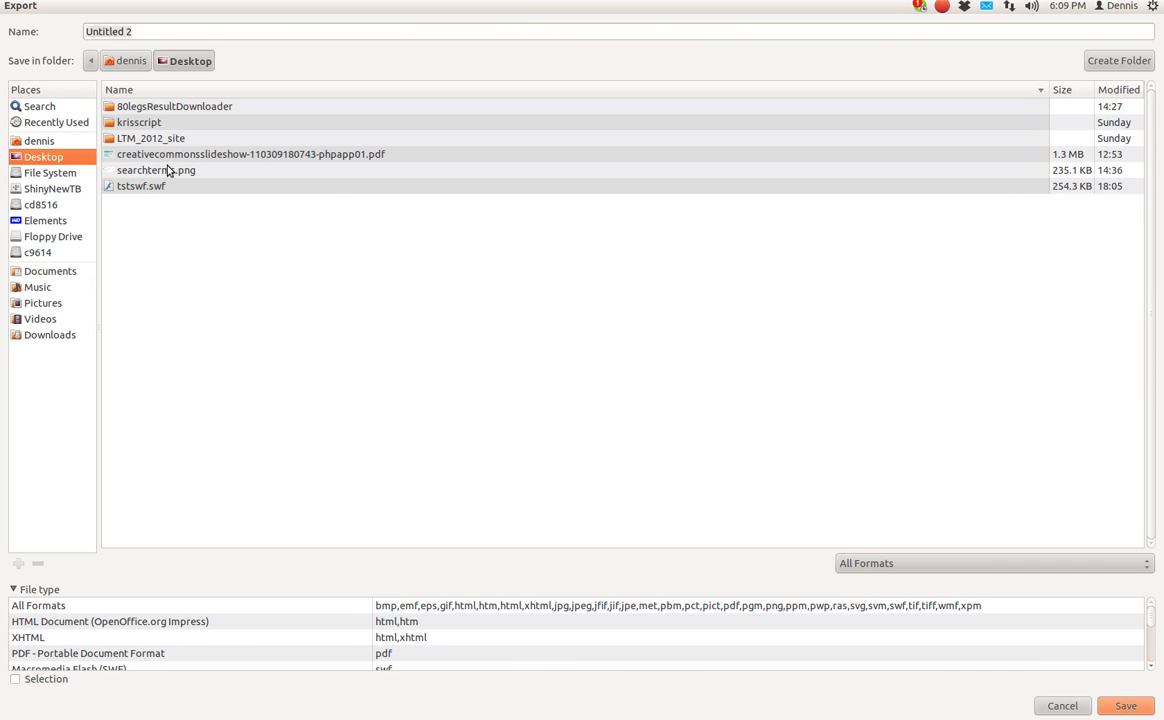
{"action": "mouse_move", "coordinate": [144, 196]}
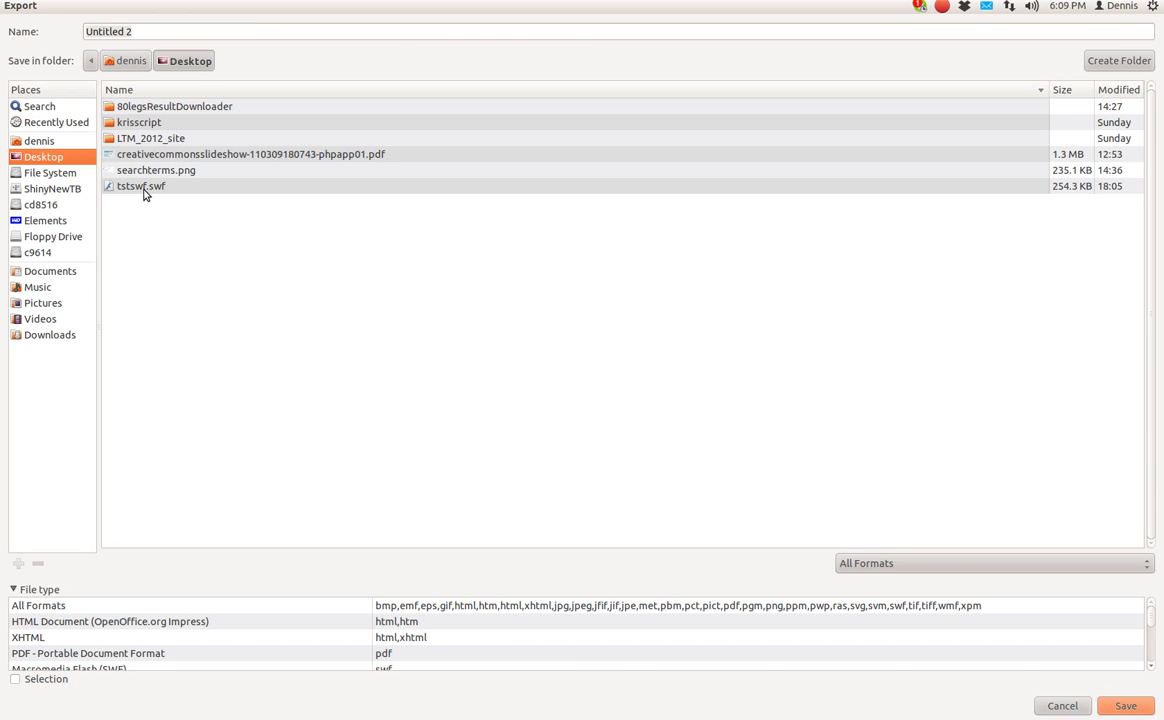
{"action": "mouse_move", "coordinate": [141, 190]}
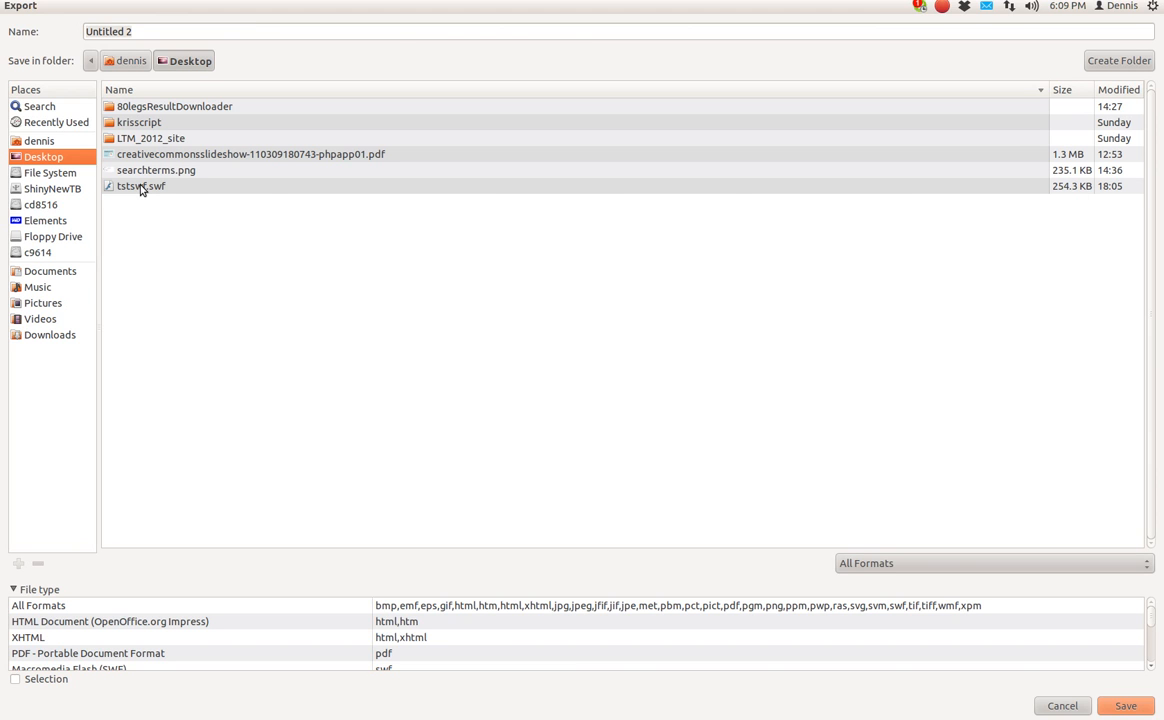
{"action": "mouse_move", "coordinate": [515, 292]}
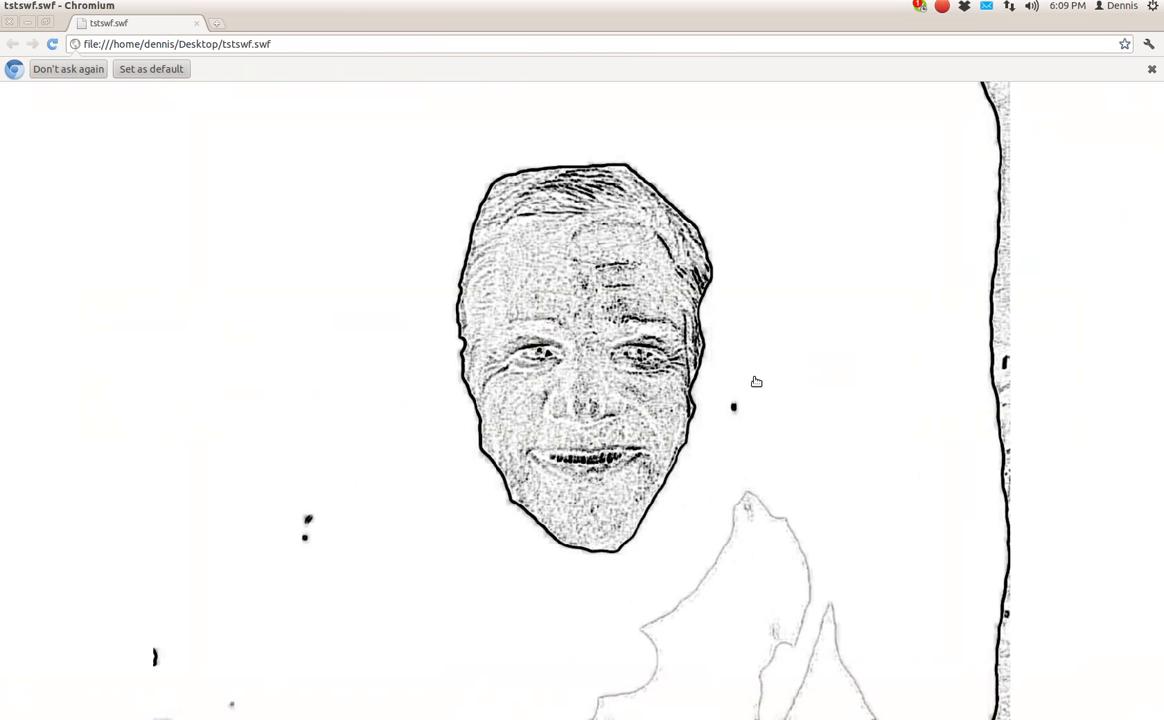
{"action": "mouse_move", "coordinate": [792, 389]}
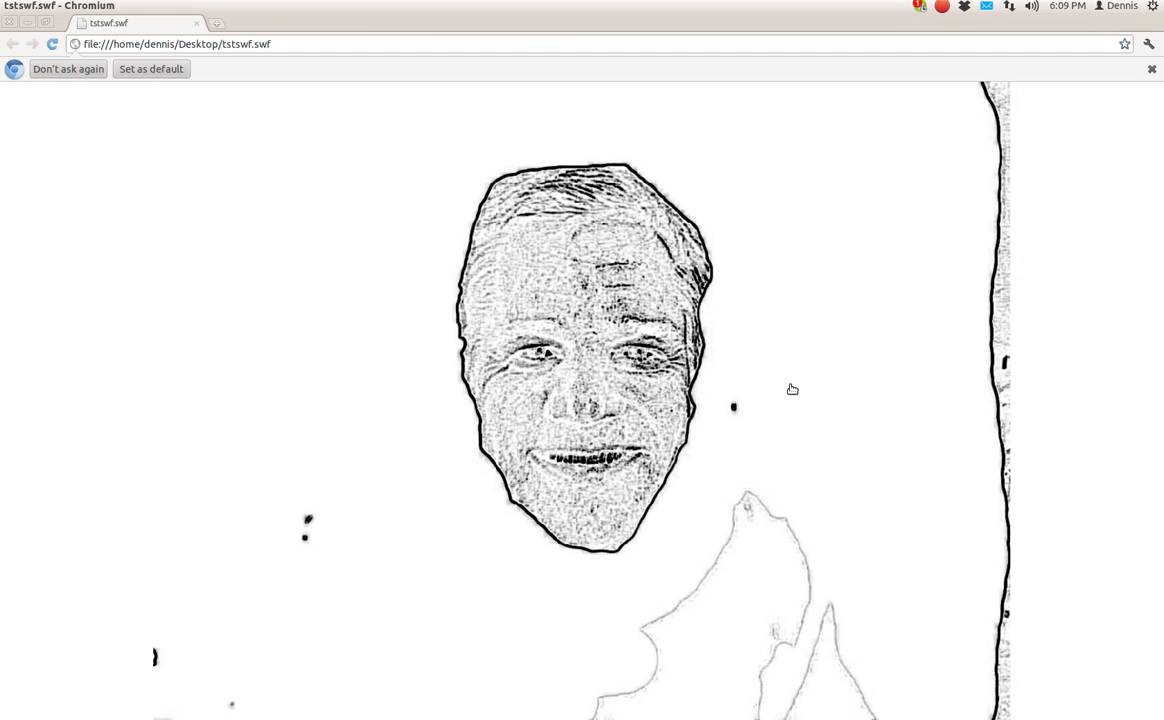